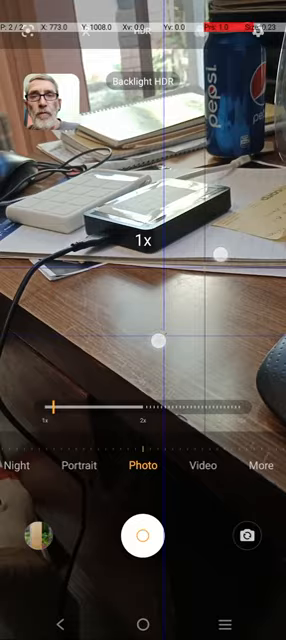
Flip Xiaomi Camera to the front-facing selfie camera to film the presenter
left_click_drag(50, 408, 220, 408)
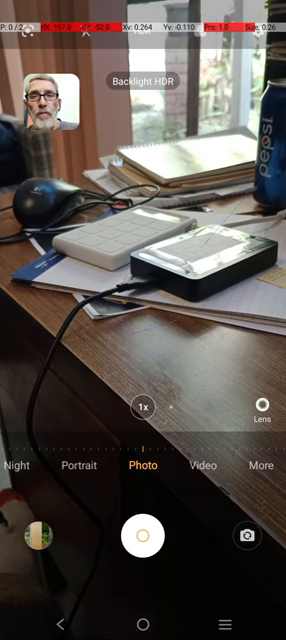
left_click(257, 466)
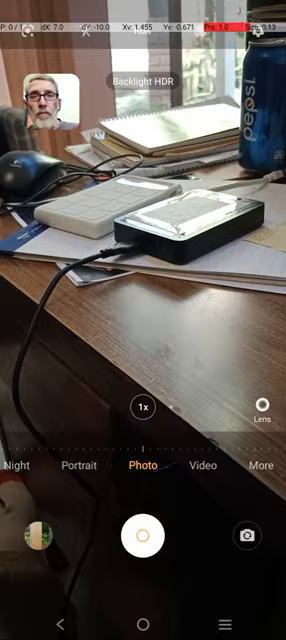
left_click(260, 465)
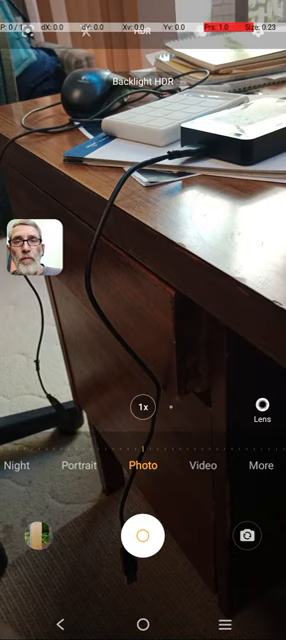
left_click(250, 534)
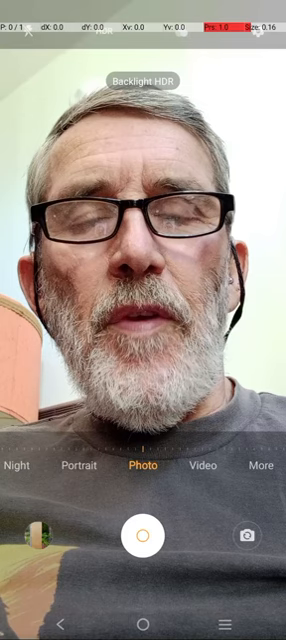
left_click(143, 620)
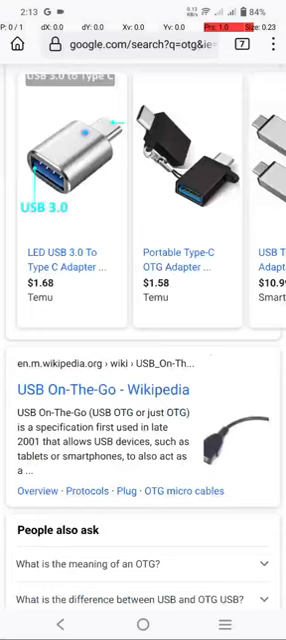
Scroll the otg results to Cable Chick's 'What is USB OTG and What Can It Do?' link
scroll("down", 3)
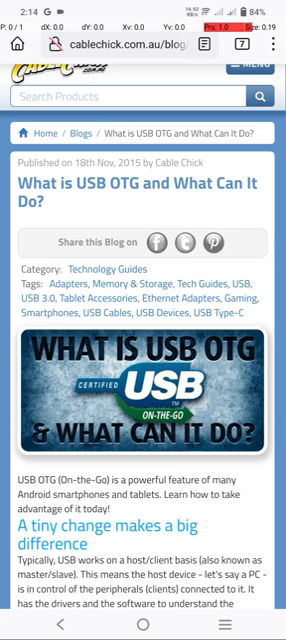
Scroll the Cable Chick article to the host/client explanation and USB OTG wiring diagram
scroll("down", 3)
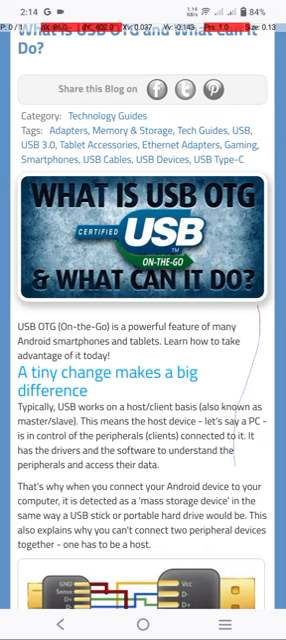
scroll("down", 3)
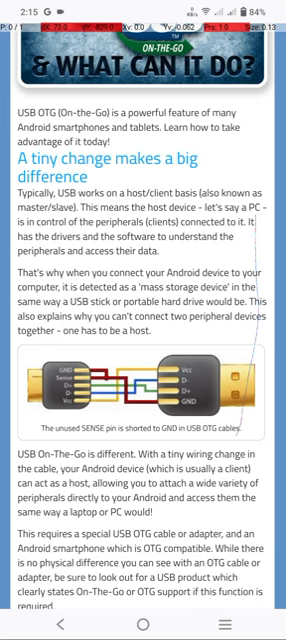
Scroll past the compatibility tables to 'What devices can you use with USB OTG?'
scroll("down", 3)
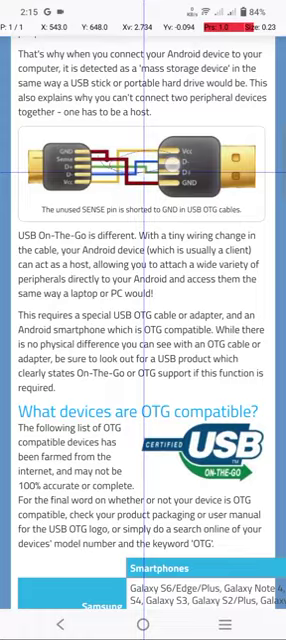
scroll("down", 3)
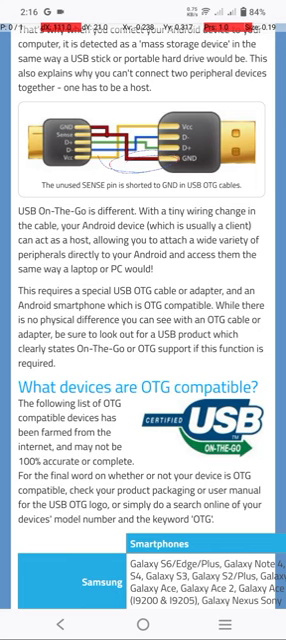
scroll("down", 3)
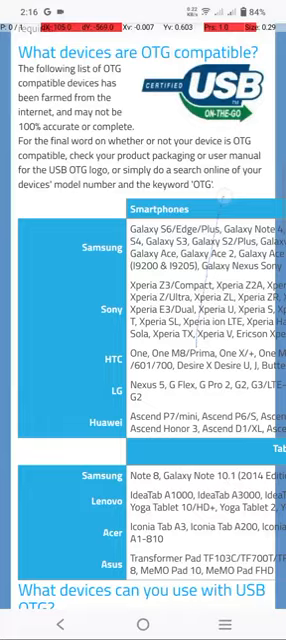
scroll("down", 3)
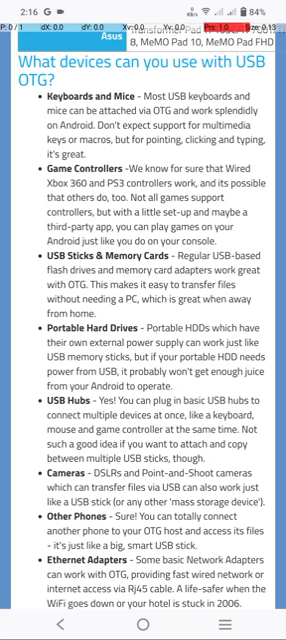
Scroll through the OTG device list toward the 'Need an OTG adapter cable?' heading
scroll("down", 3)
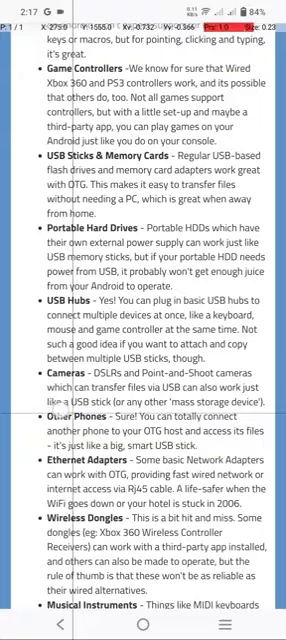
scroll("down", 3)
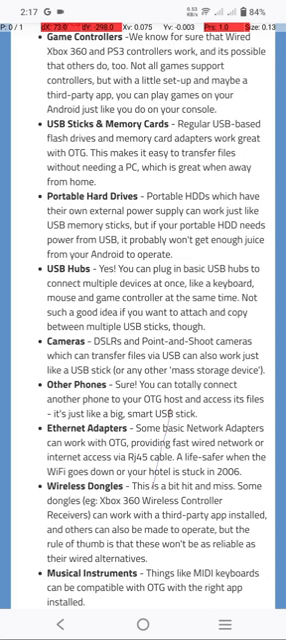
scroll("down", 3)
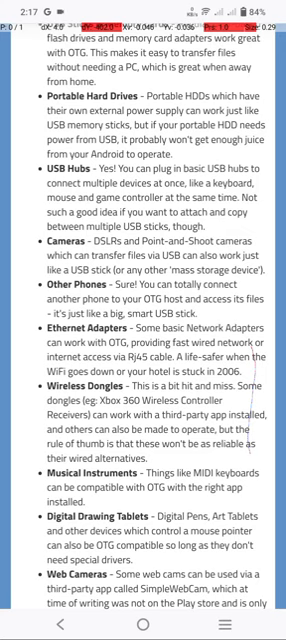
scroll("down", 3)
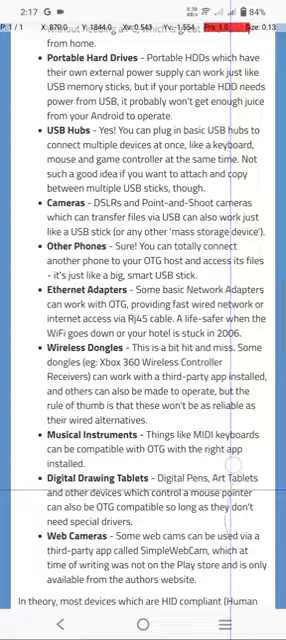
scroll("down", 3)
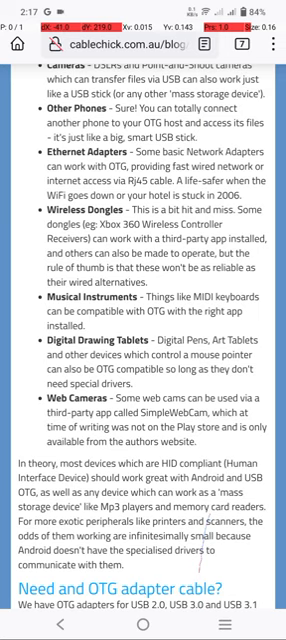
Go back to the Google 'otg' results, then exit to the Android home screen
left_click(256, 63)
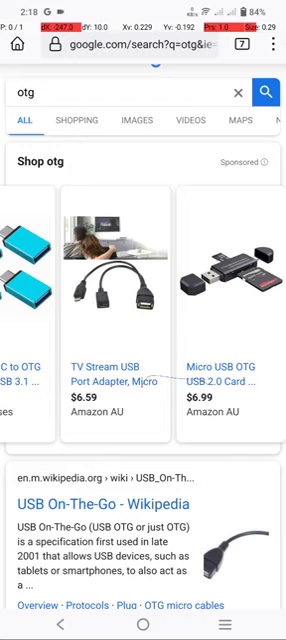
key("HOME")
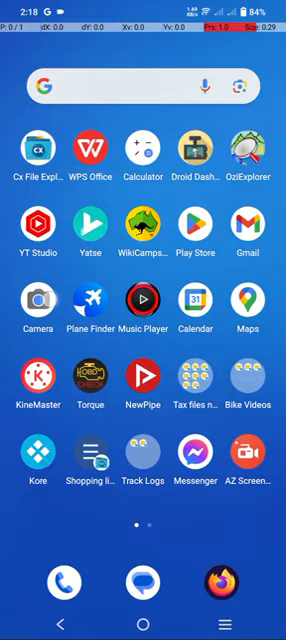
Launch Xiaomi Camera in Photo mode on the desk, then exit to the home screen
left_click(37, 303)
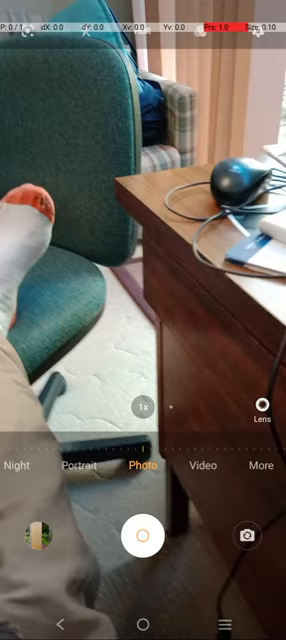
left_click(143, 624)
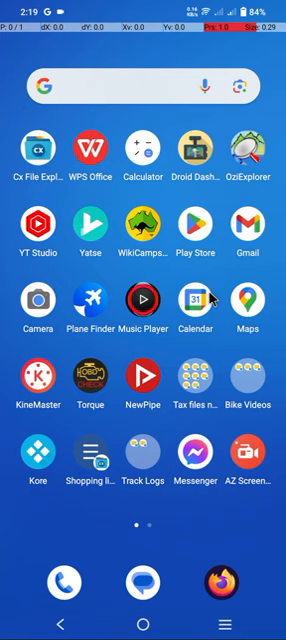
mouse_move(203, 522)
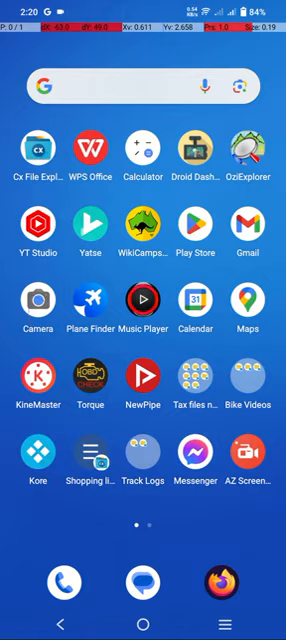
left_click(36, 302)
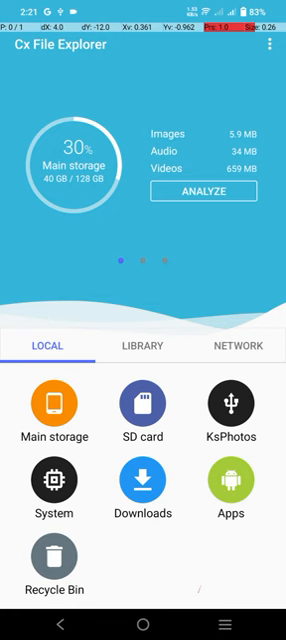
left_click(234, 404)
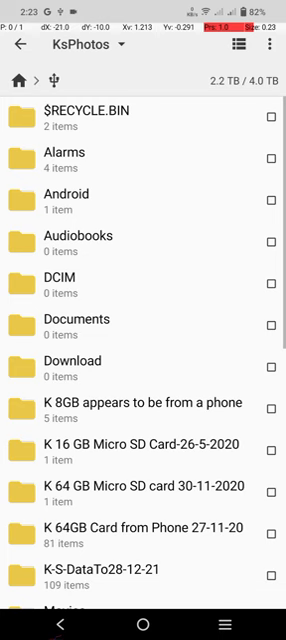
Show the KsPhotos USB drive's storage page, 2.2 TB used of 4.0 TB
left_click(24, 47)
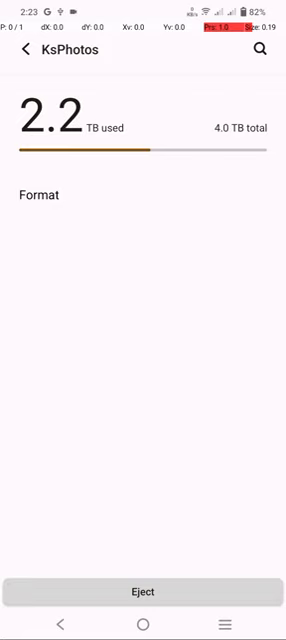
left_click(142, 592)
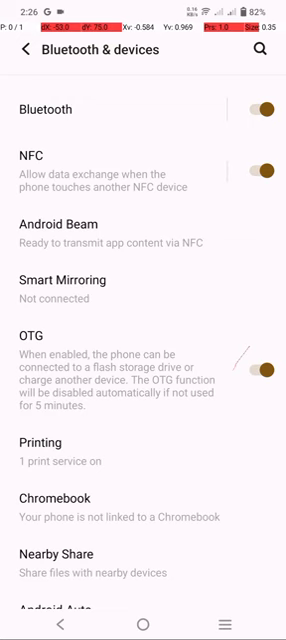
Turn the OTG switch in Bluetooth & devices off, then back on
left_click(263, 371)
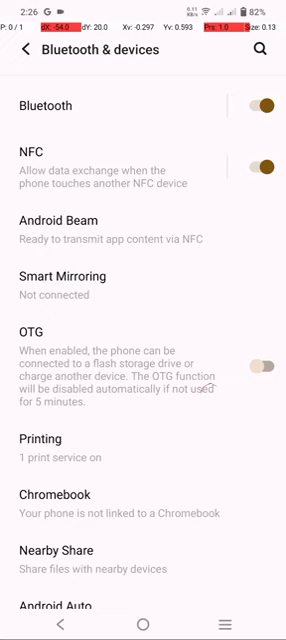
left_click(265, 369)
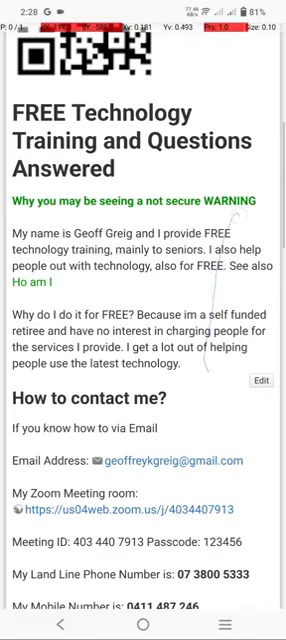
Scroll the FREE Technology Training page to the email, Zoom and phone contact details
scroll("down", 3)
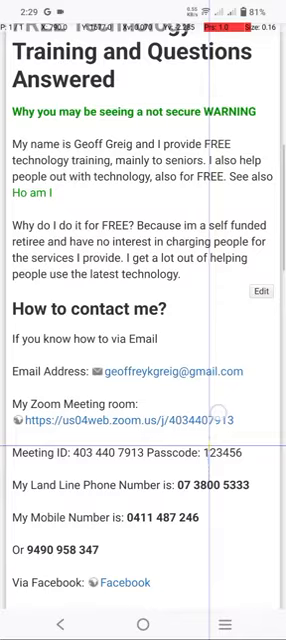
scroll("down", 3)
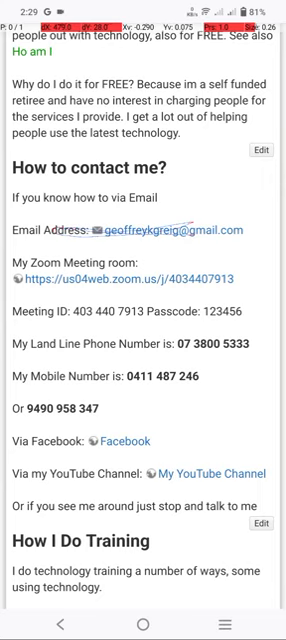